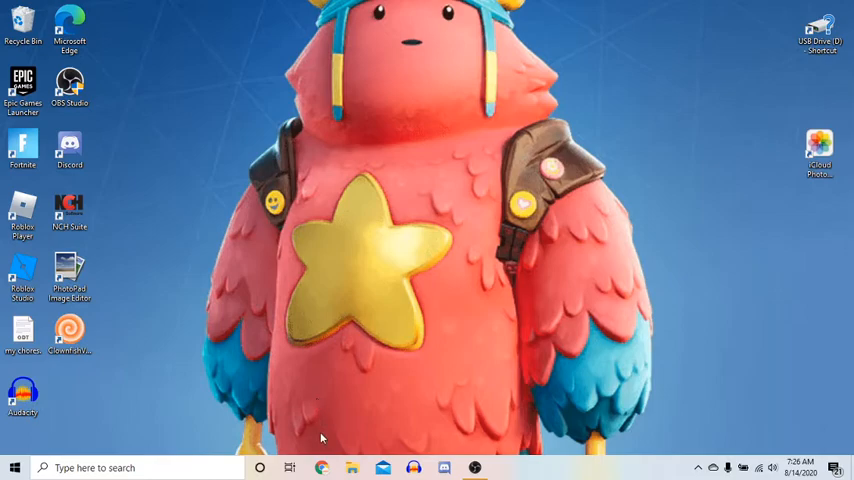
# Launch a Chrome window from the taskbar showing the Google start page
pyautogui.click(320, 468)
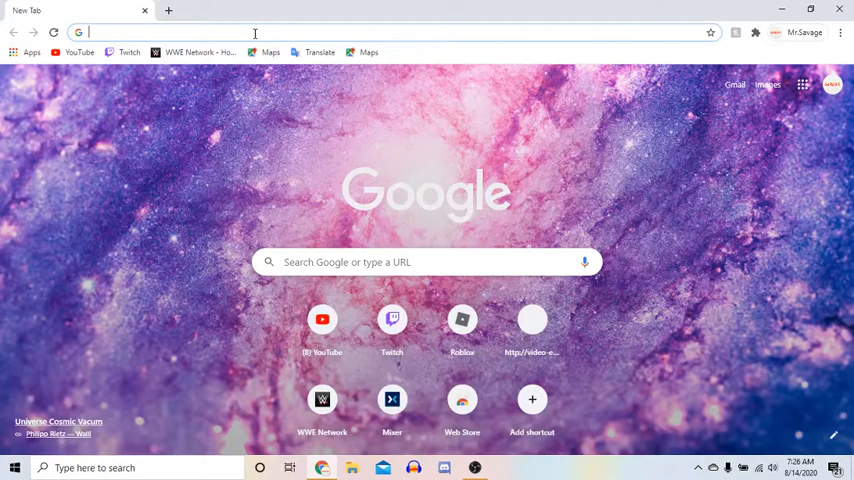
# Search Google for 'clownfish' and scroll to the Clownfish Voice Changer result
pyautogui.write('clownfish')
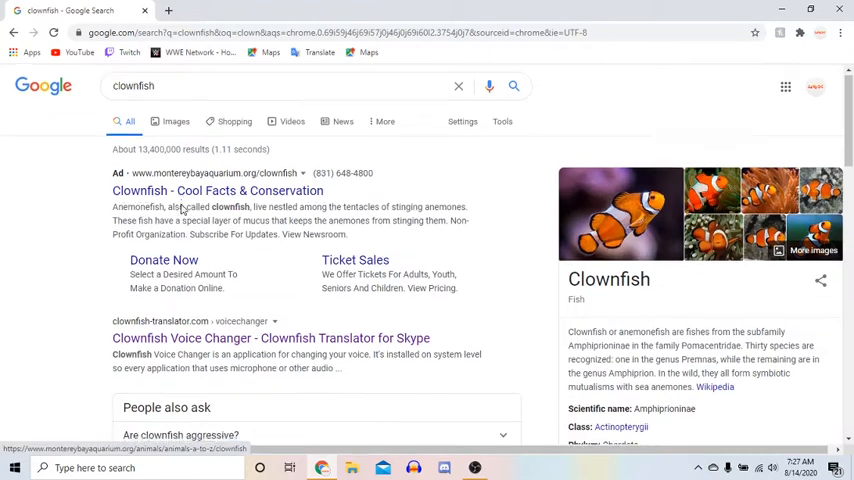
pyautogui.scroll(-3)
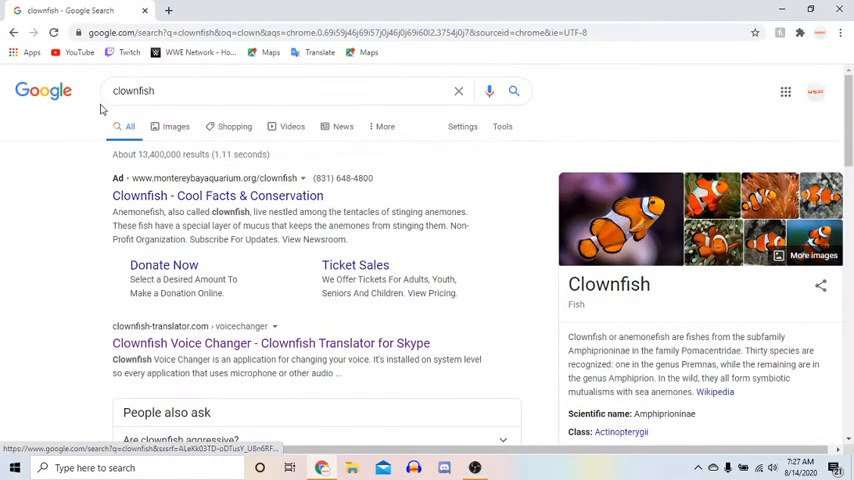
pyautogui.scroll(-3)
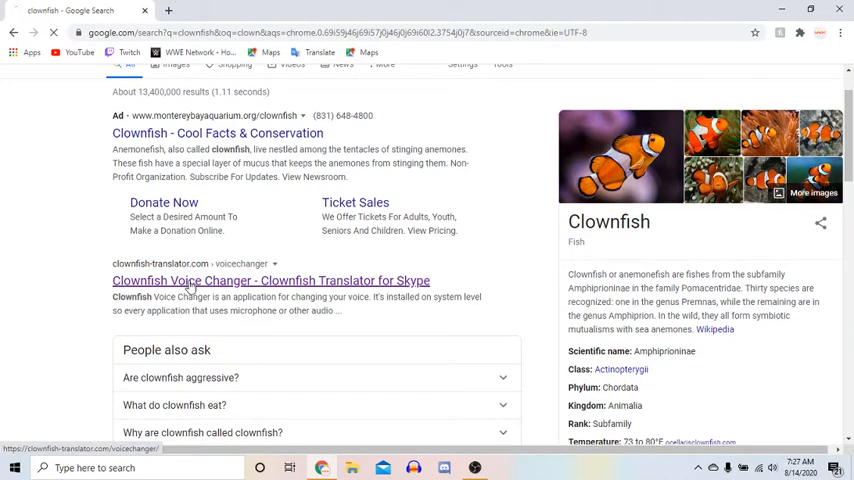
# Visit the Clownfish Voice Changer site and reach its 64-bit/32-bit download section
pyautogui.click(272, 280)
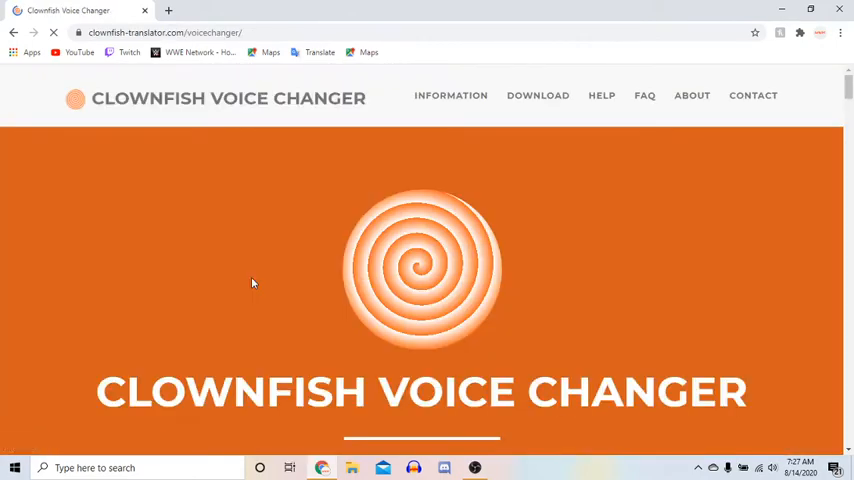
pyautogui.scroll(-3)
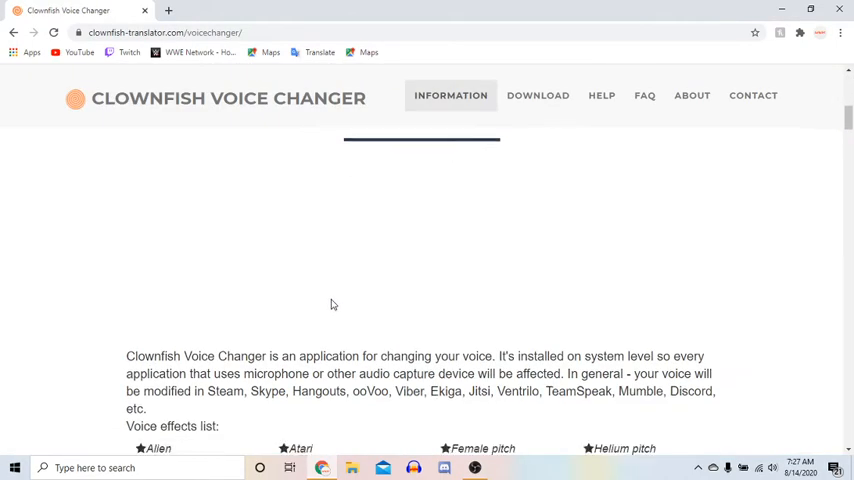
pyautogui.click(538, 96)
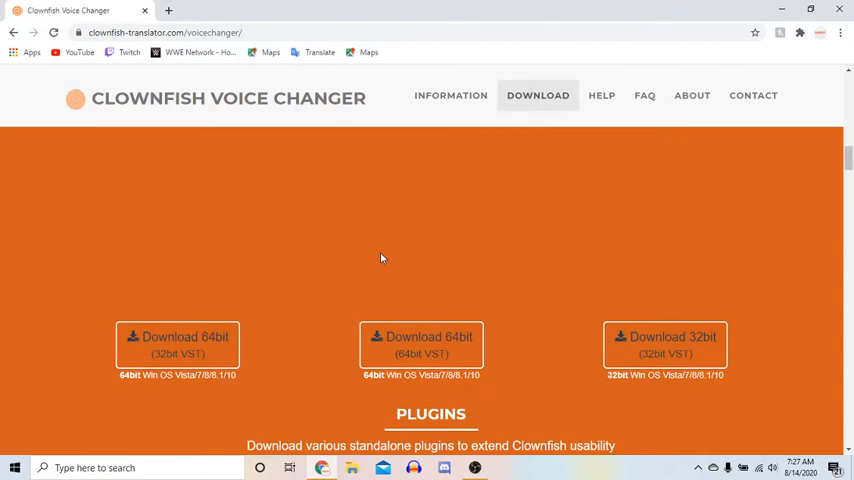
pyautogui.moveTo(420, 344)
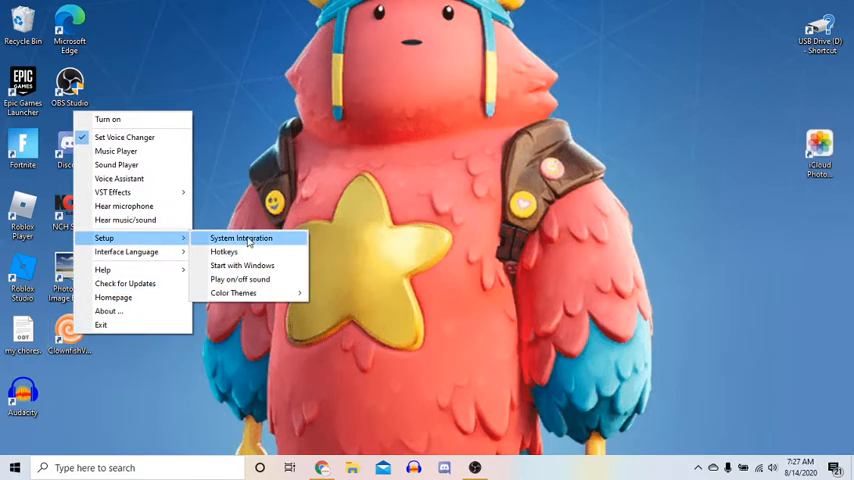
# Install Clownfish on the default microphone through System Integration and close setup
pyautogui.click(240, 236)
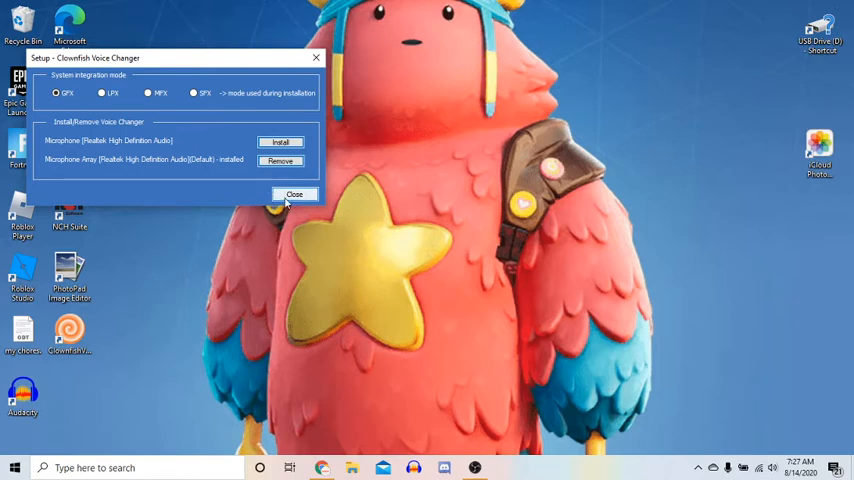
pyautogui.click(294, 194)
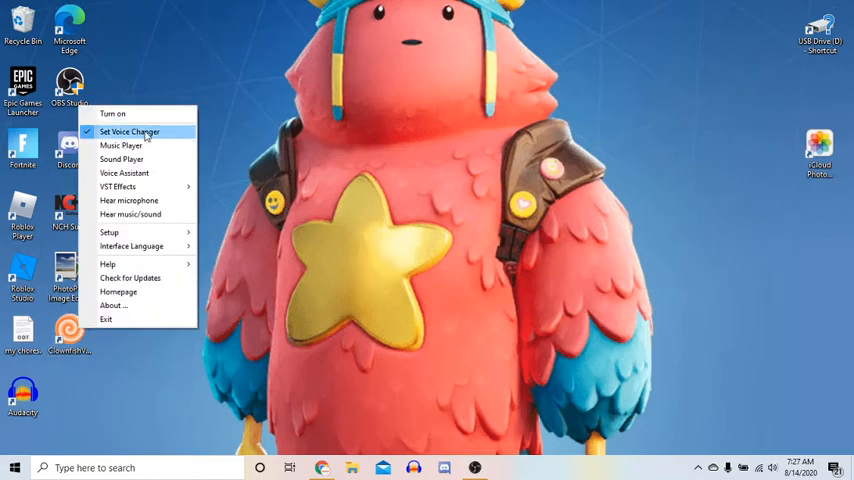
# Select Custom pitch as the voice effect, then dismiss the tray menu
pyautogui.click(130, 132)
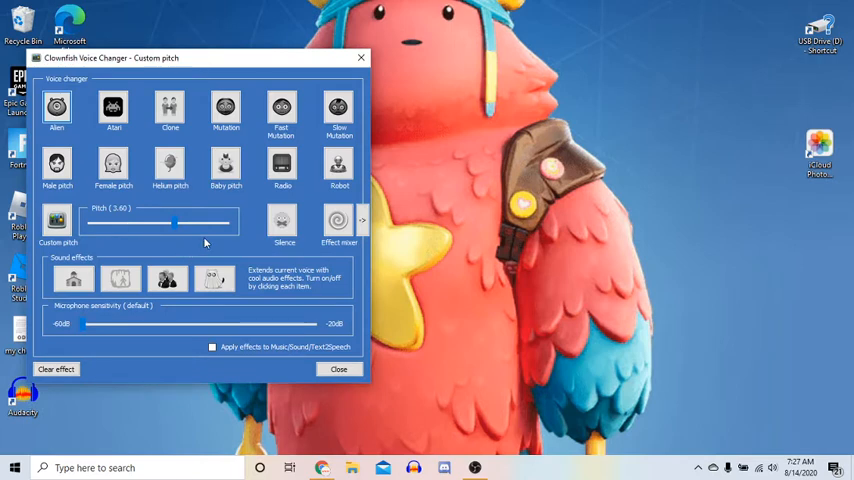
pyautogui.moveTo(224, 288)
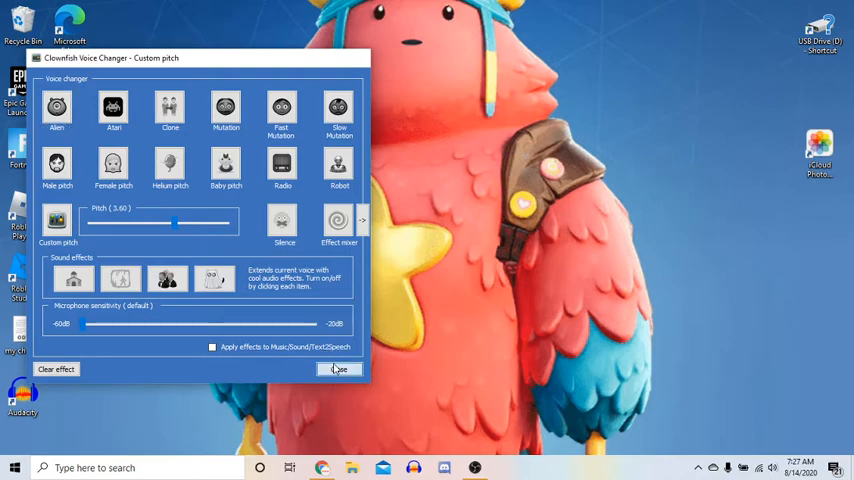
pyautogui.rightClick(68, 330)
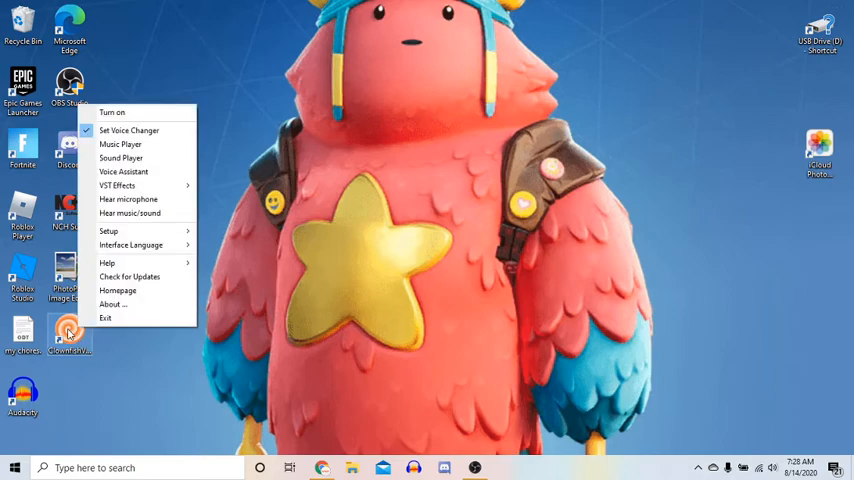
pyautogui.click(212, 260)
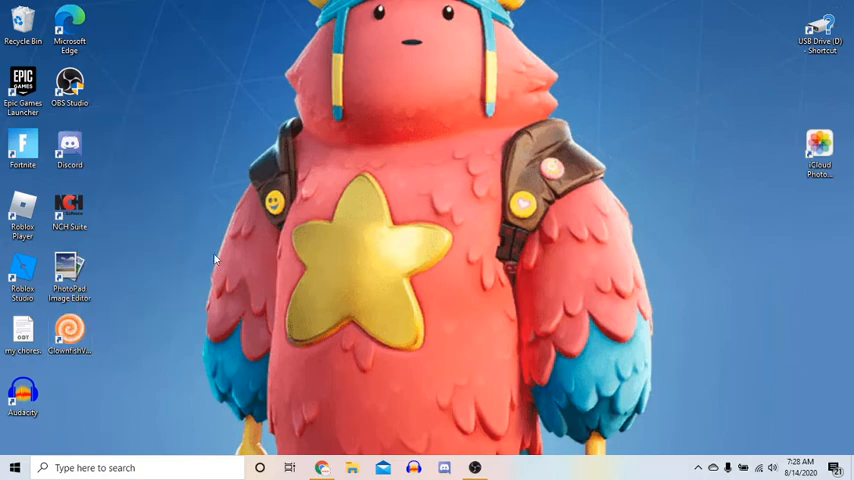